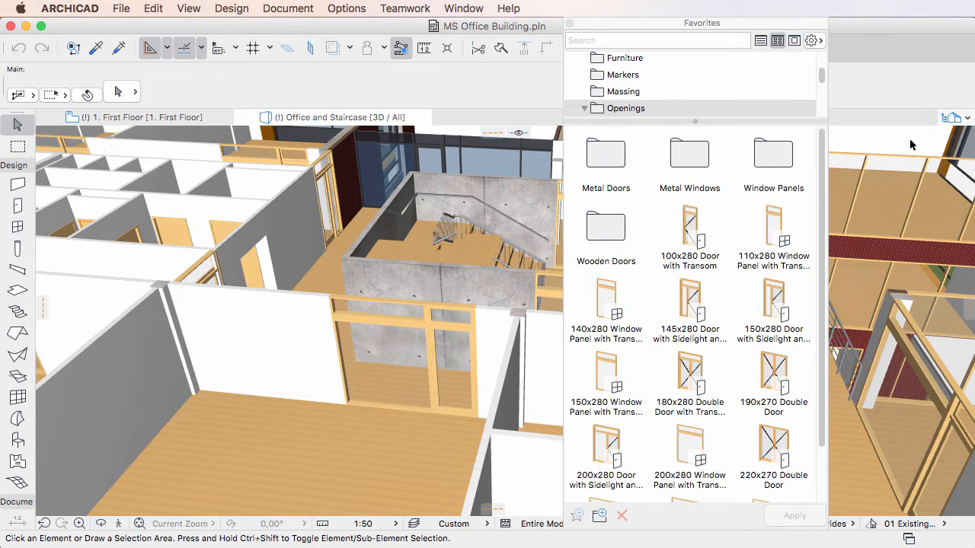
Open the Favorites palette's gear options menu
left_click(811, 40)
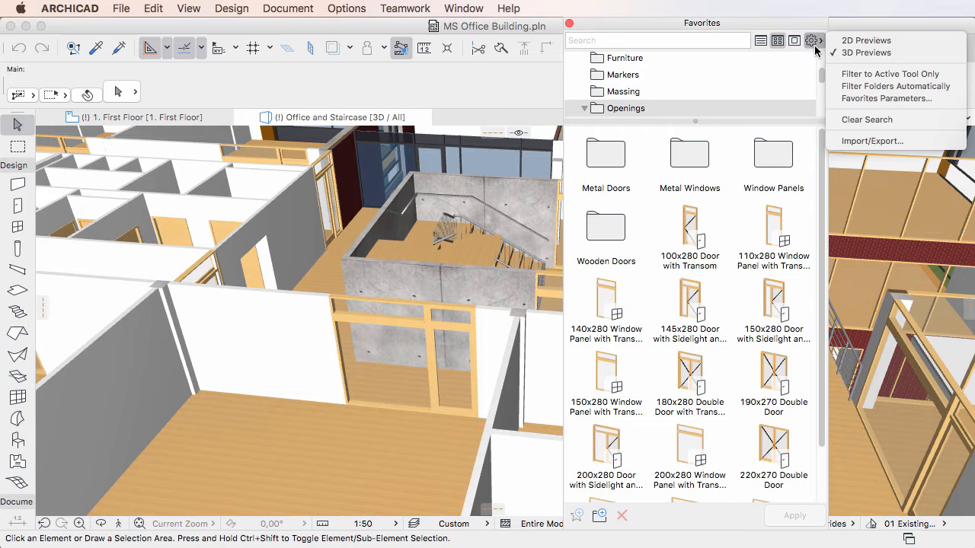
mouse_move(871, 140)
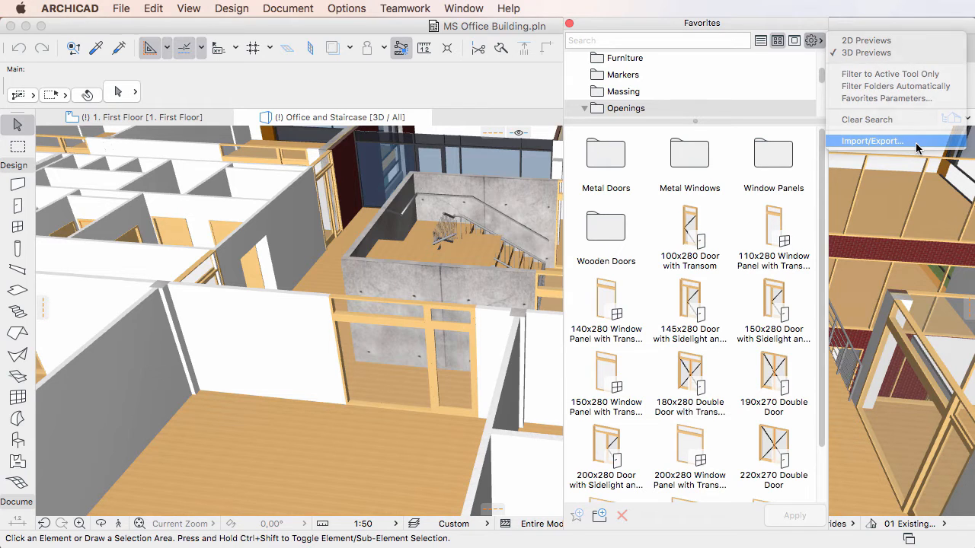
Open the Import/Export Favorites dialog, which lists 106 favorites ready for export
left_click(872, 140)
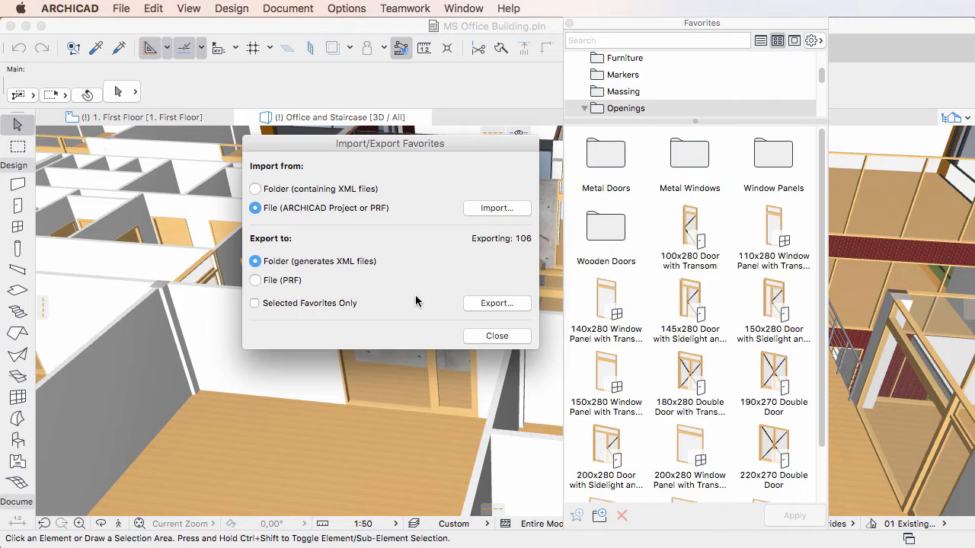
mouse_move(393, 298)
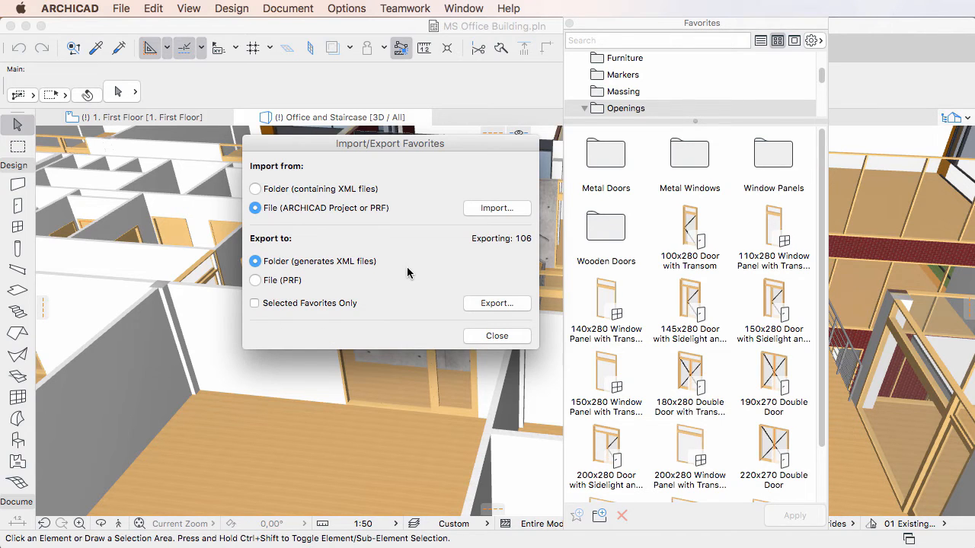
mouse_move(383, 266)
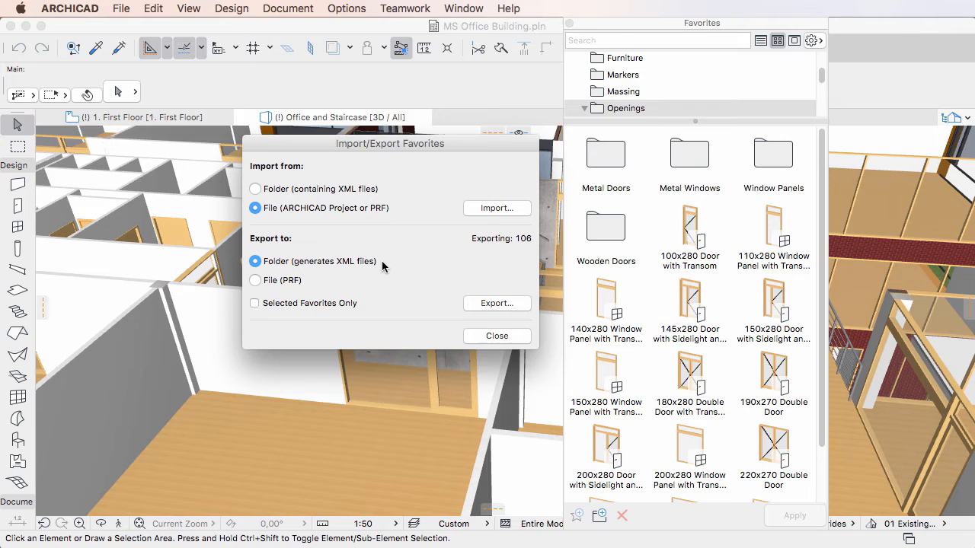
mouse_move(451, 251)
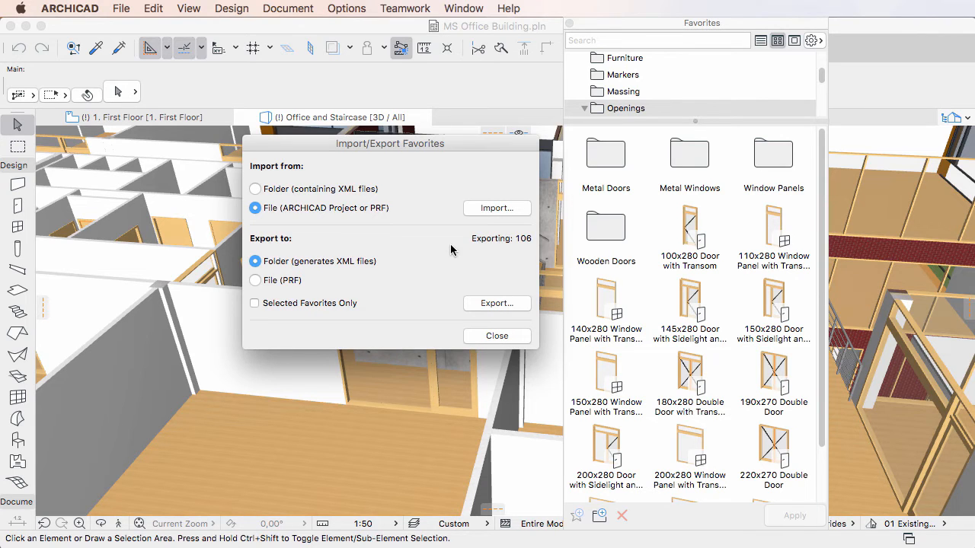
mouse_move(542, 238)
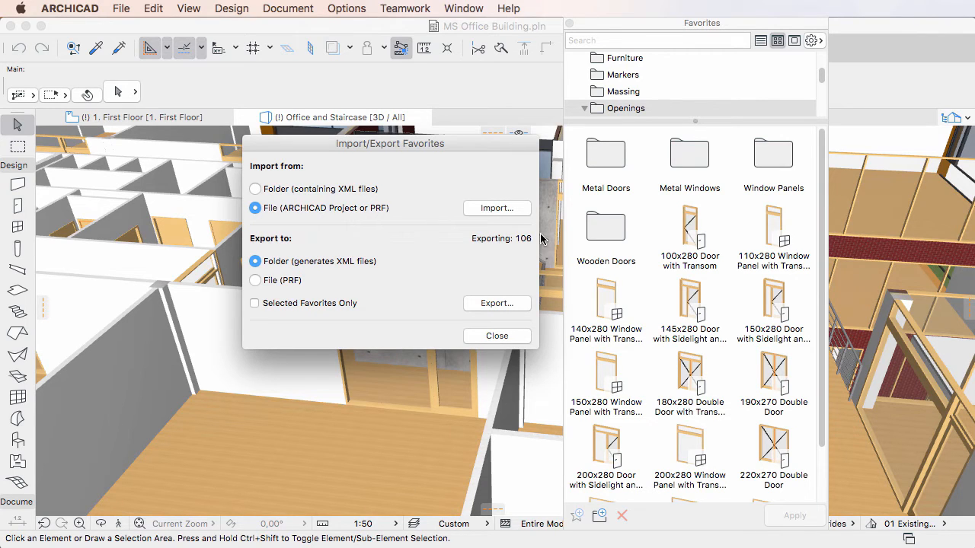
mouse_move(526, 259)
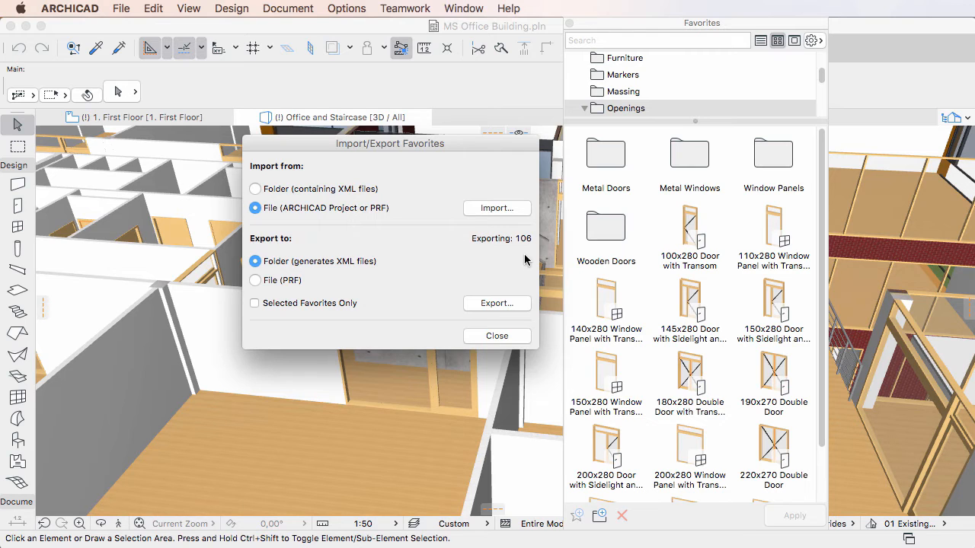
mouse_move(532, 264)
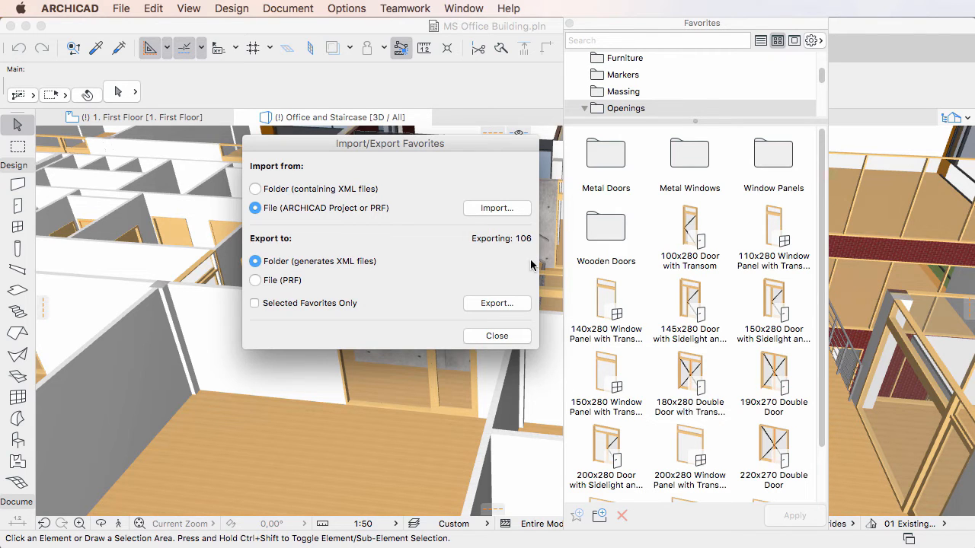
Export the favorites as XML files, choosing Desktop's MS Office Favorites folder as destination
left_click(496, 336)
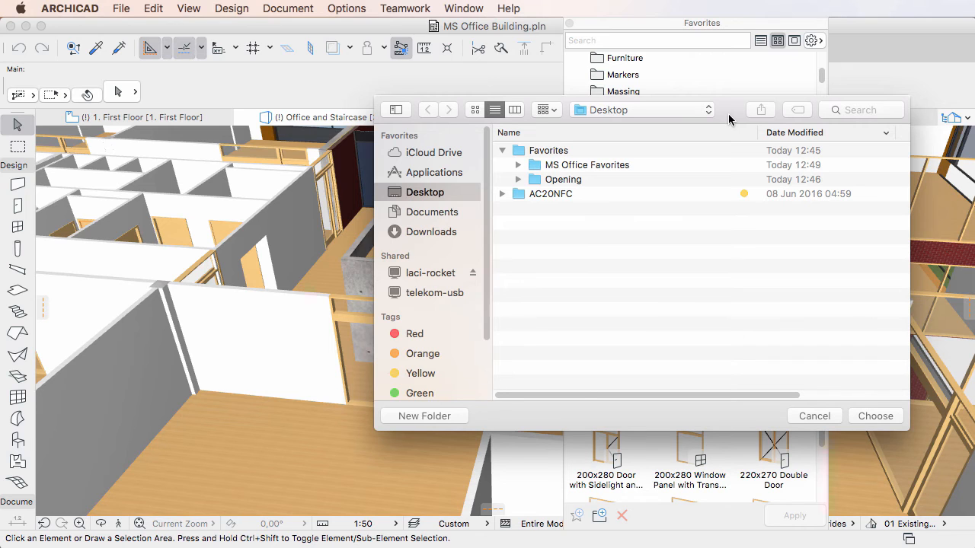
left_click(586, 165)
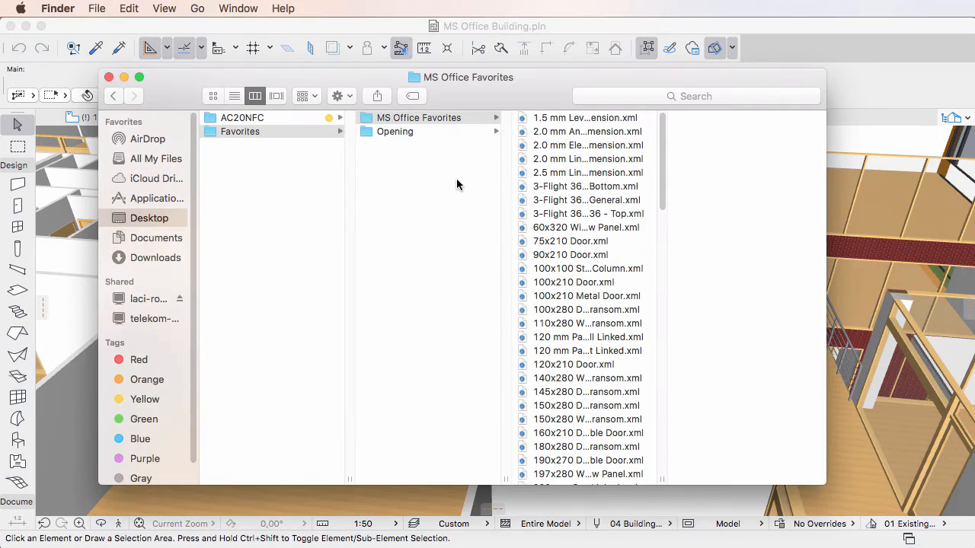
Browse the exported XML files inside the MS Office Favorites folder in Finder
left_click(419, 117)
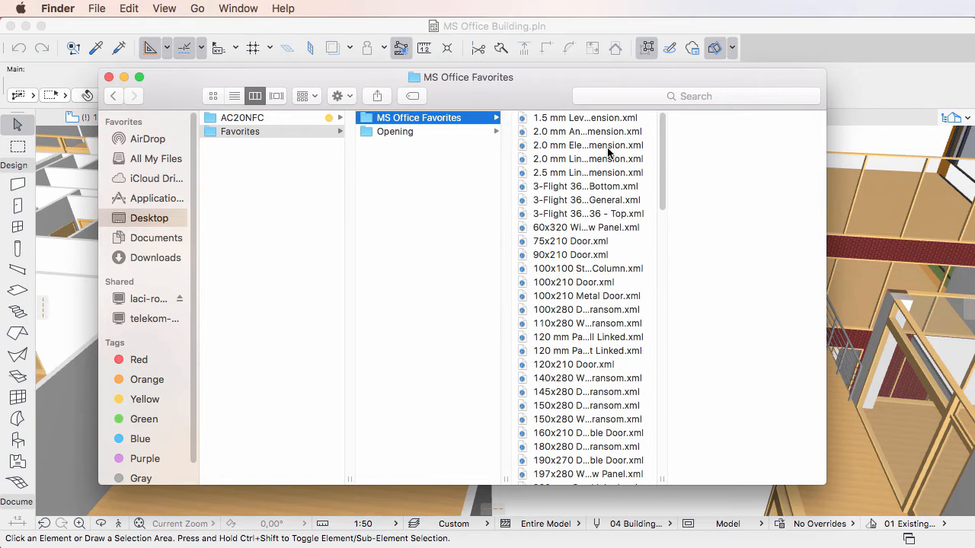
scroll("down", 3)
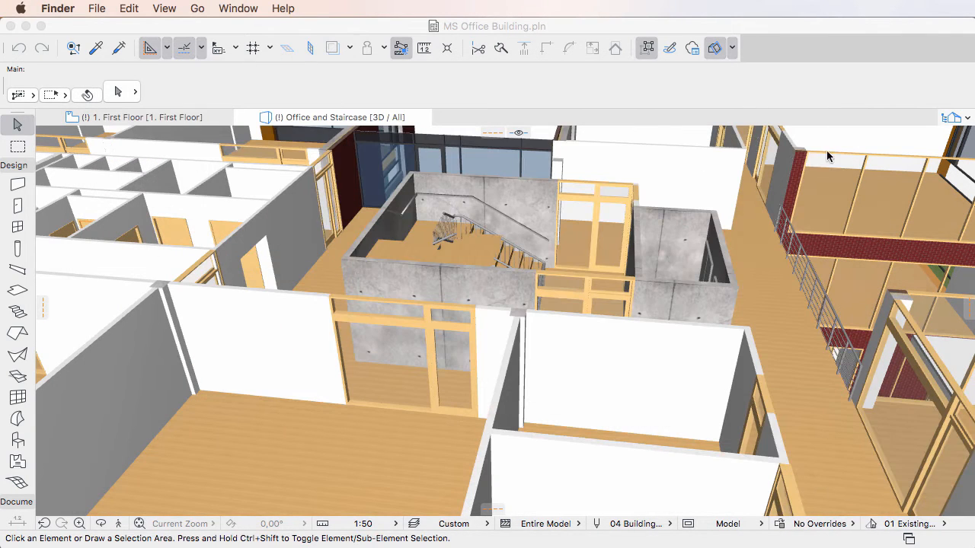
Switch the favorites export to File (PRF) and start the export
left_click(813, 40)
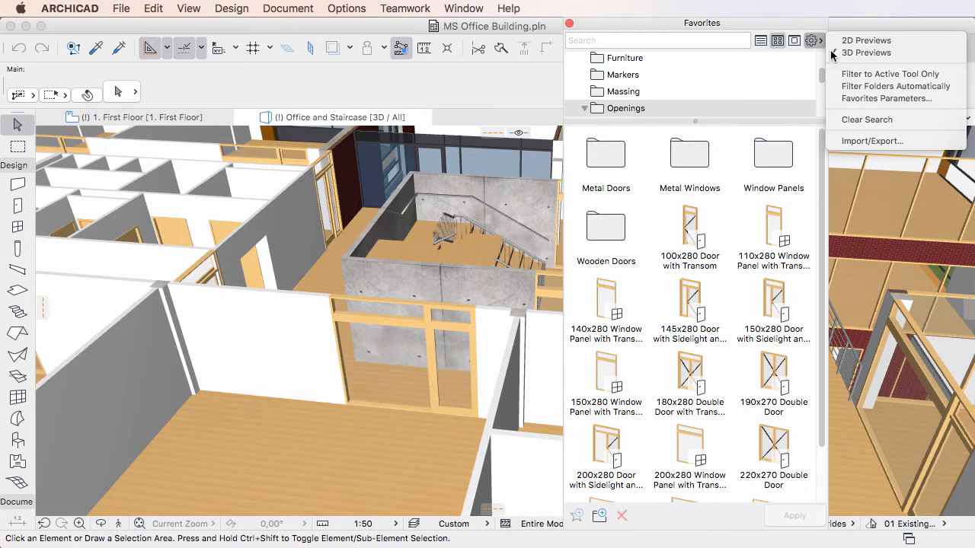
left_click(872, 140)
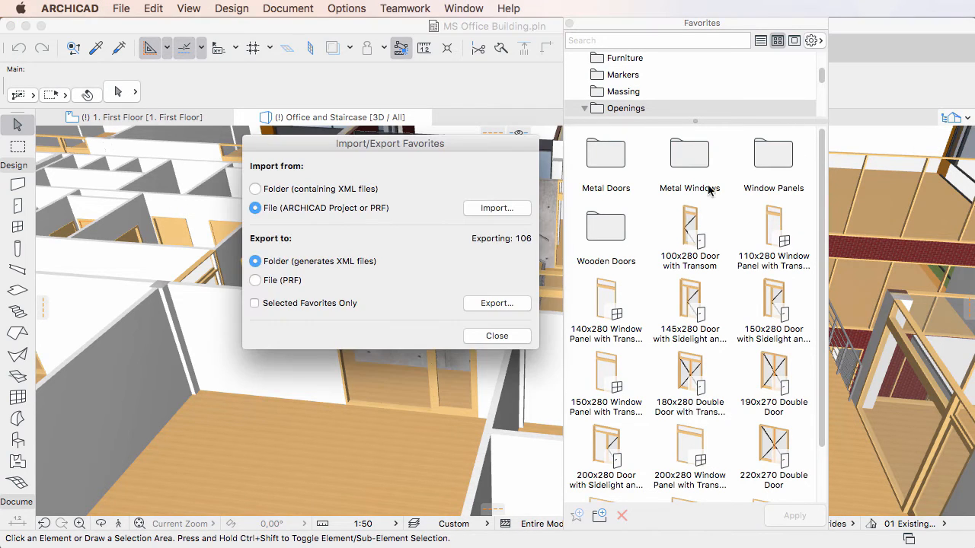
left_click(256, 280)
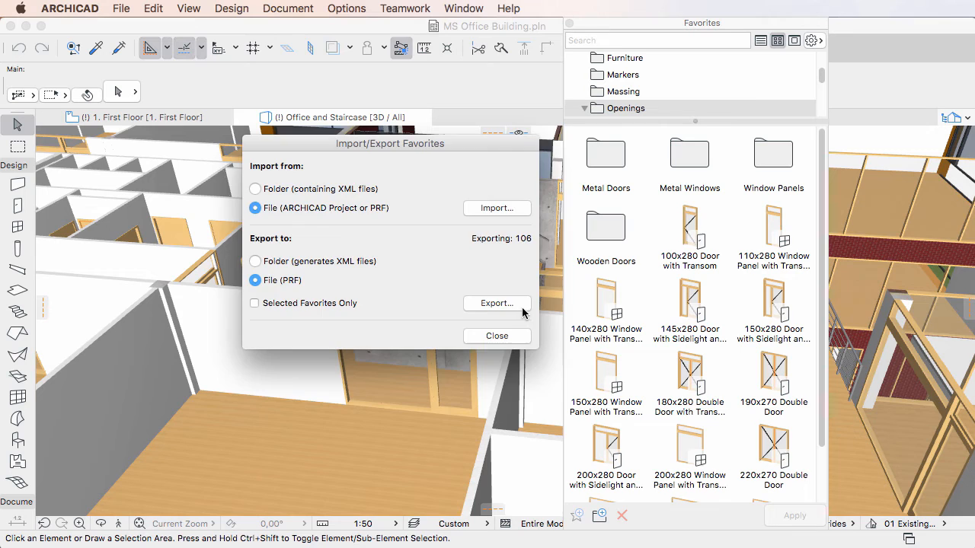
left_click(496, 303)
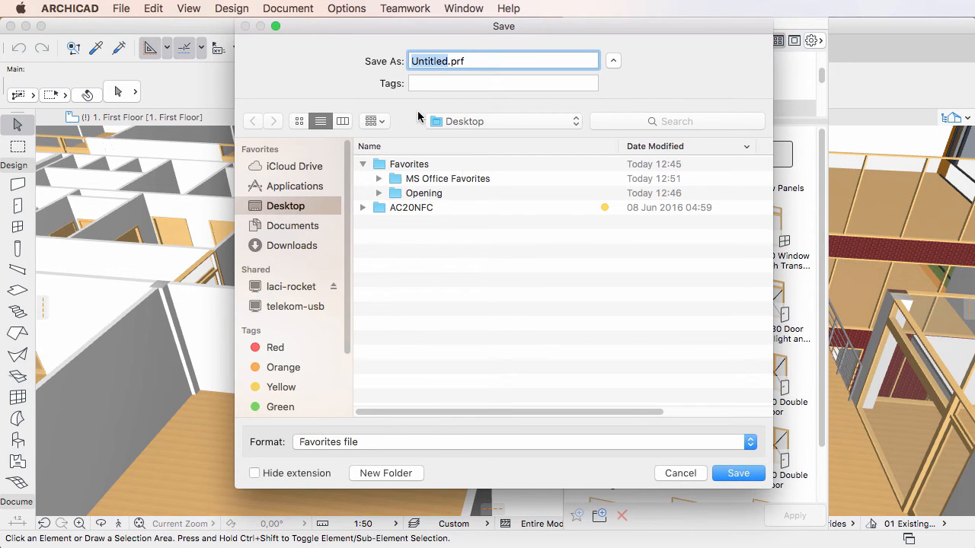
Save the PRF as 'MS Office Favorites' inside the Desktop Favorites folder
left_click(409, 164)
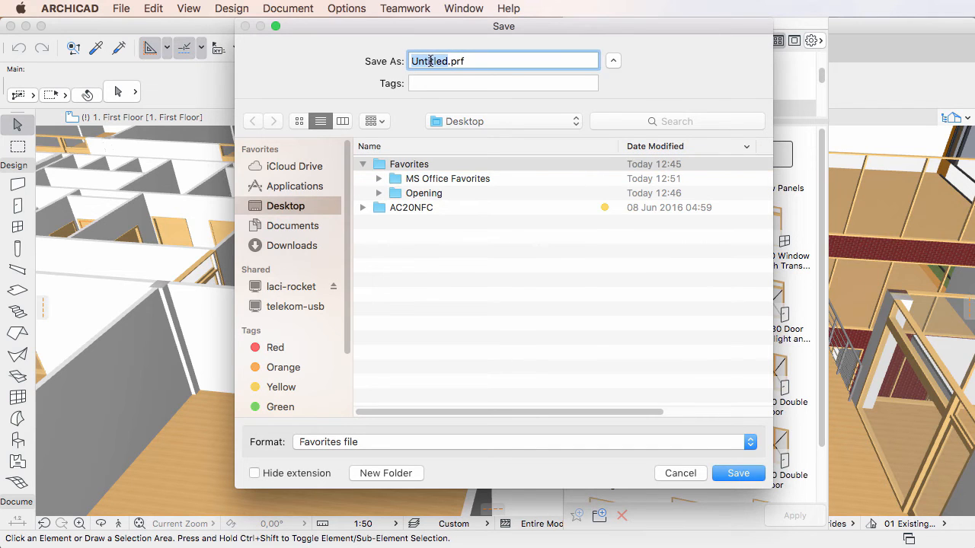
type("M.prf")
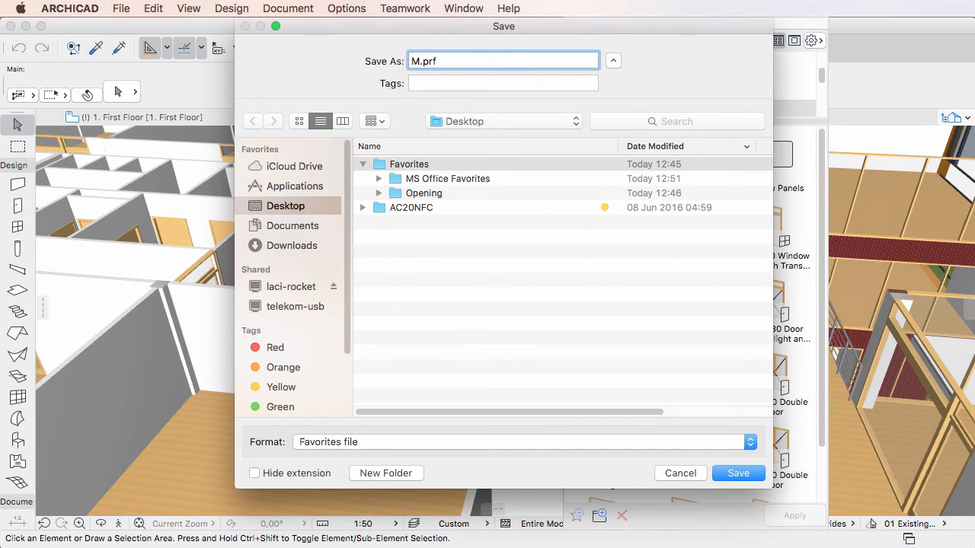
type("MS Office")
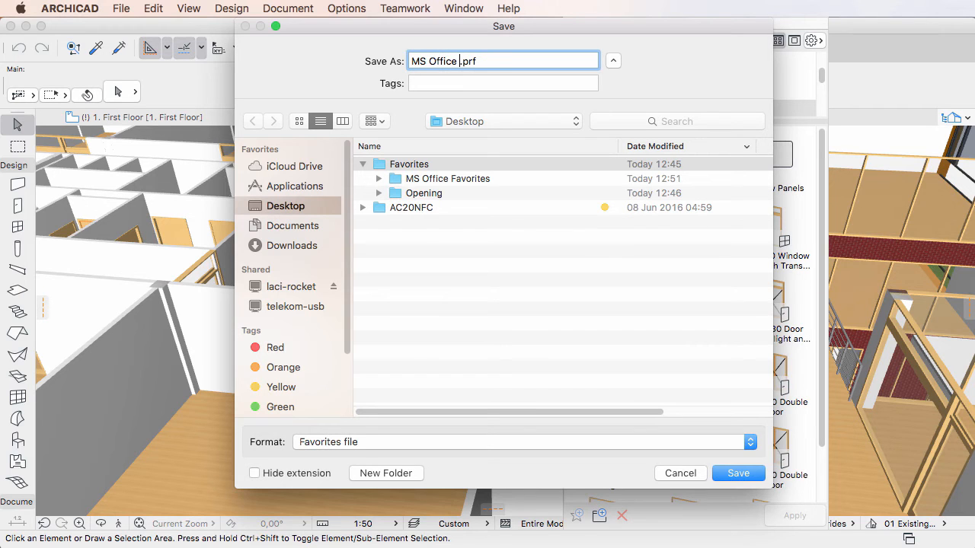
type("Favorites")
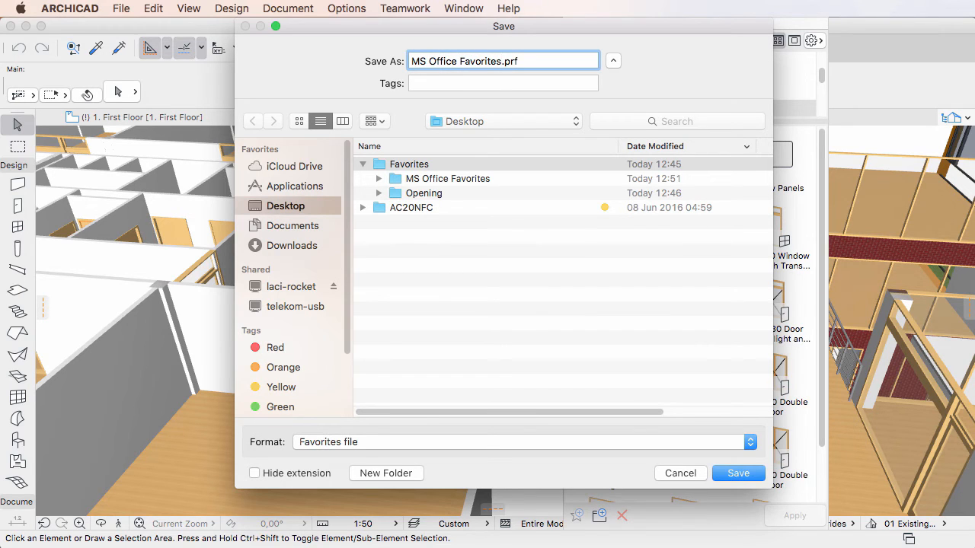
mouse_move(738, 473)
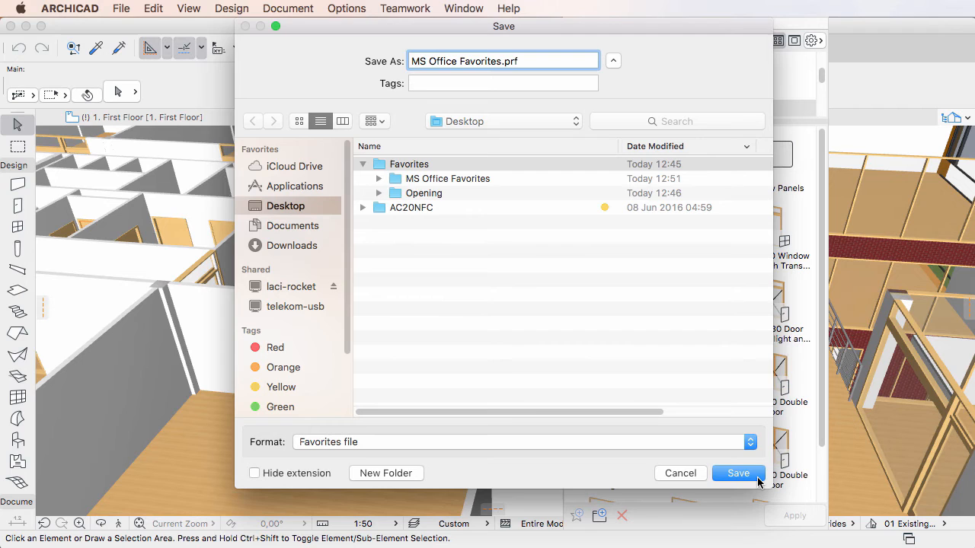
double_click(409, 164)
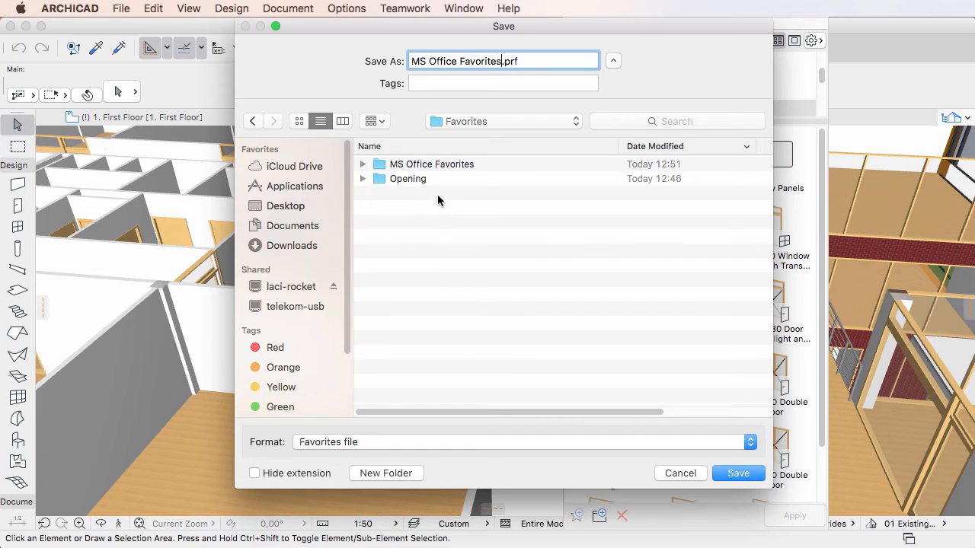
left_click(738, 473)
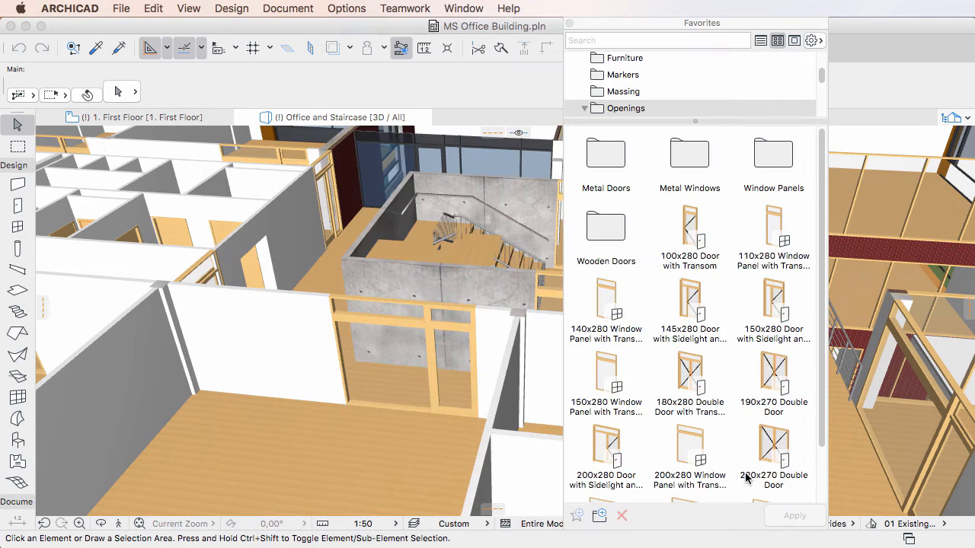
mouse_move(772, 453)
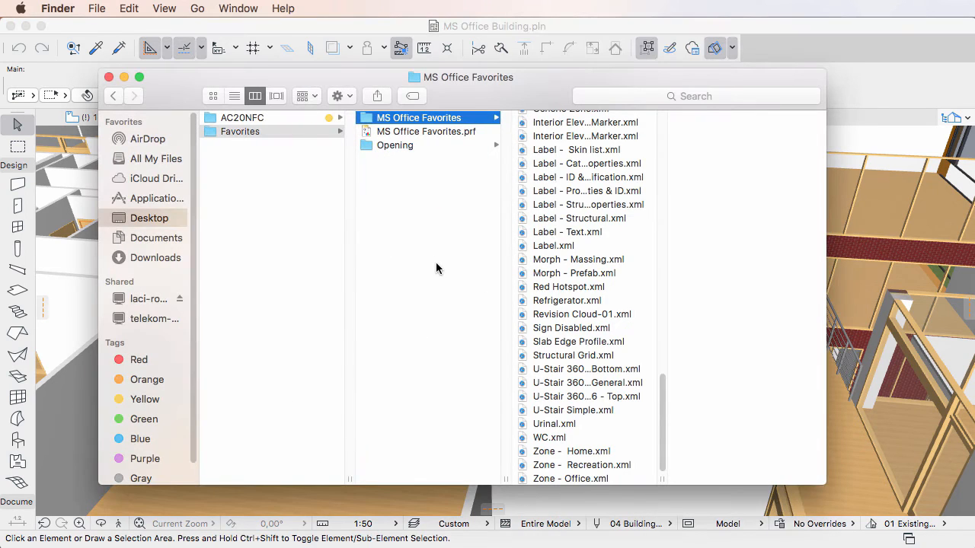
Show the Desktop Favorites folder in Finder, containing MS Office Favorites.prf
left_click(239, 131)
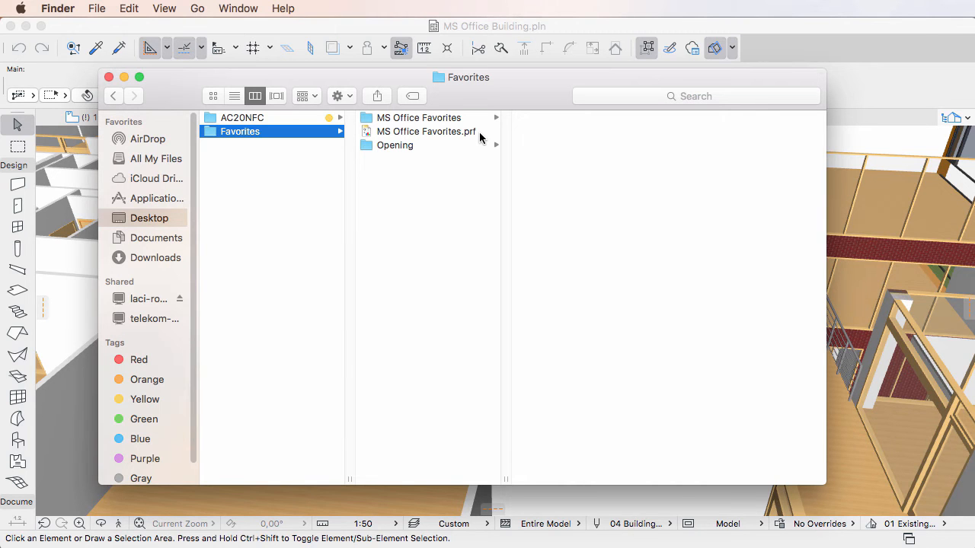
mouse_move(472, 138)
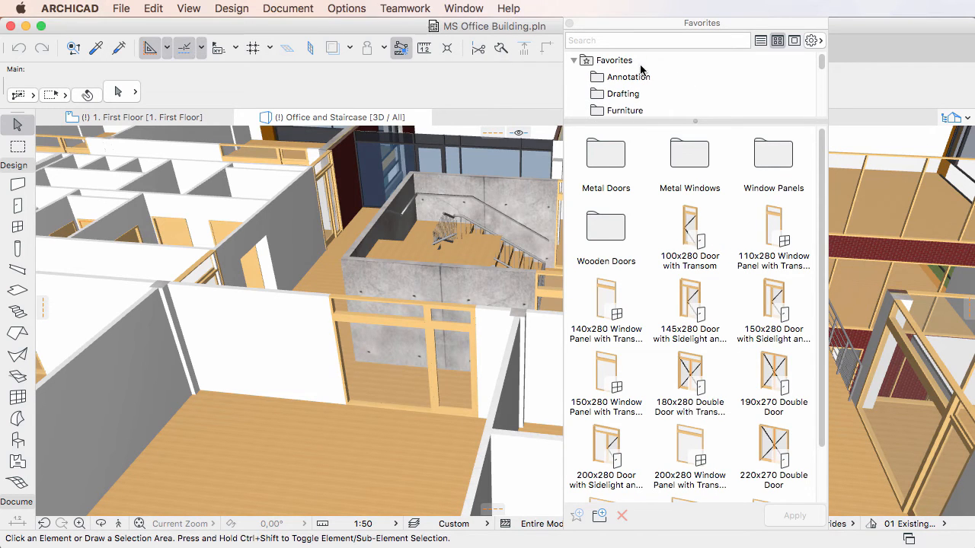
From the Favorites root, select the Openings folder and bring up the options menu
left_click(614, 60)
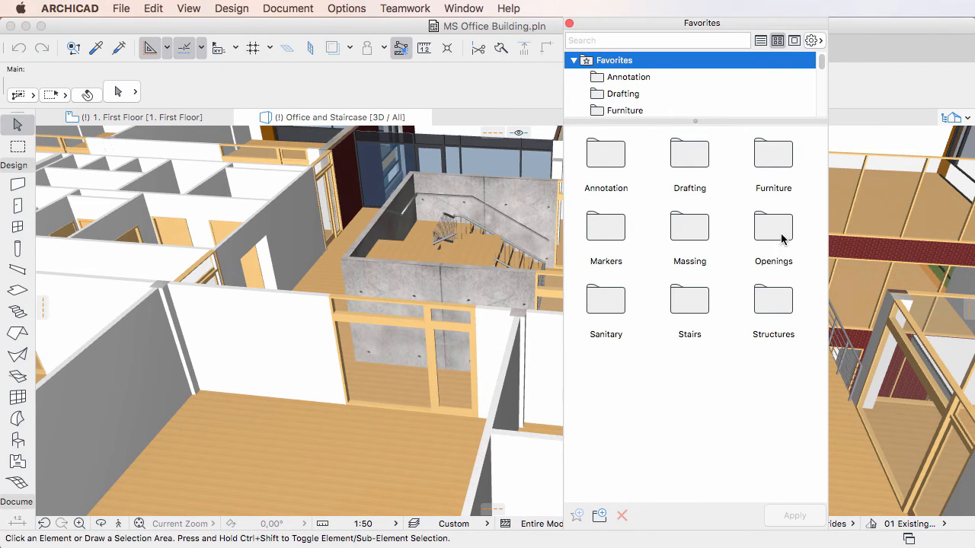
left_click(773, 227)
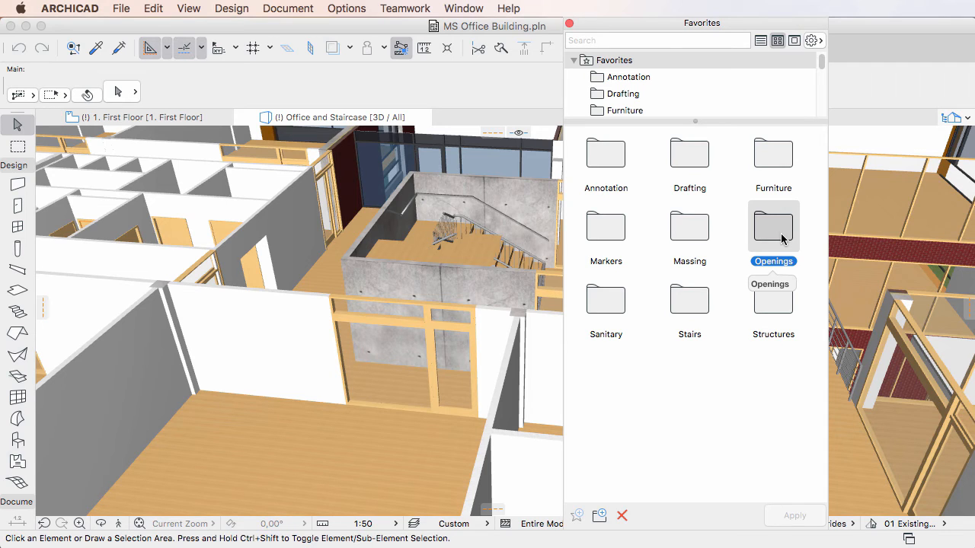
mouse_move(803, 93)
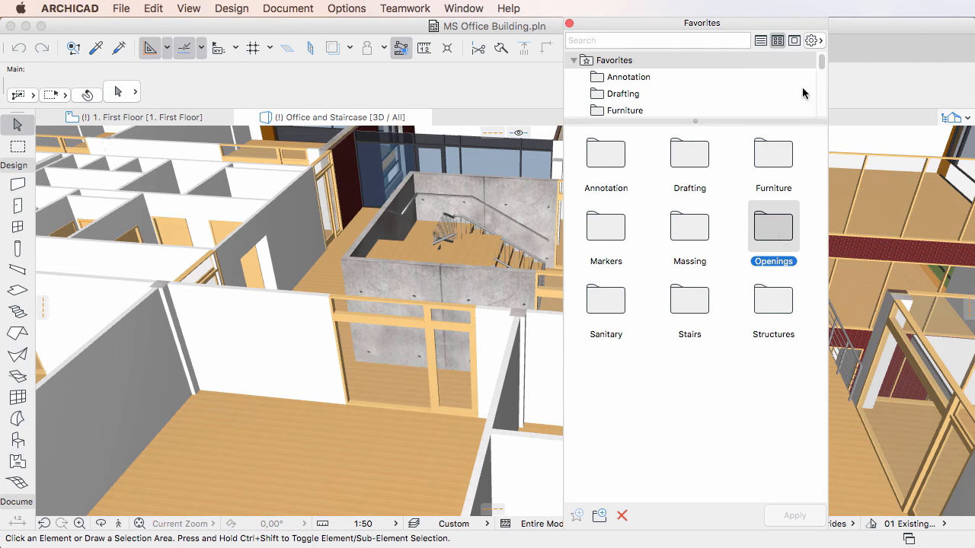
left_click(809, 40)
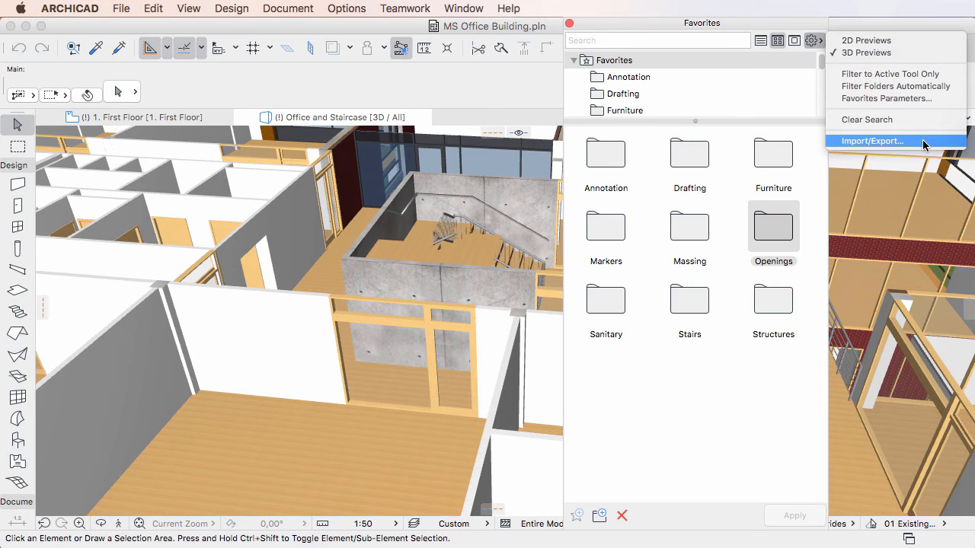
Export only the 26 selected favorites as XML, targeting the Desktop Opening folder
left_click(872, 141)
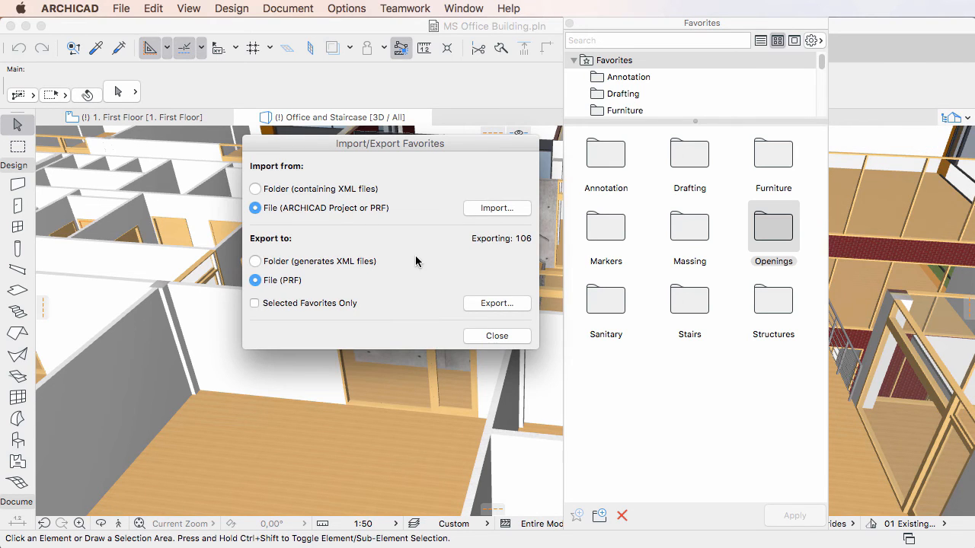
mouse_move(367, 274)
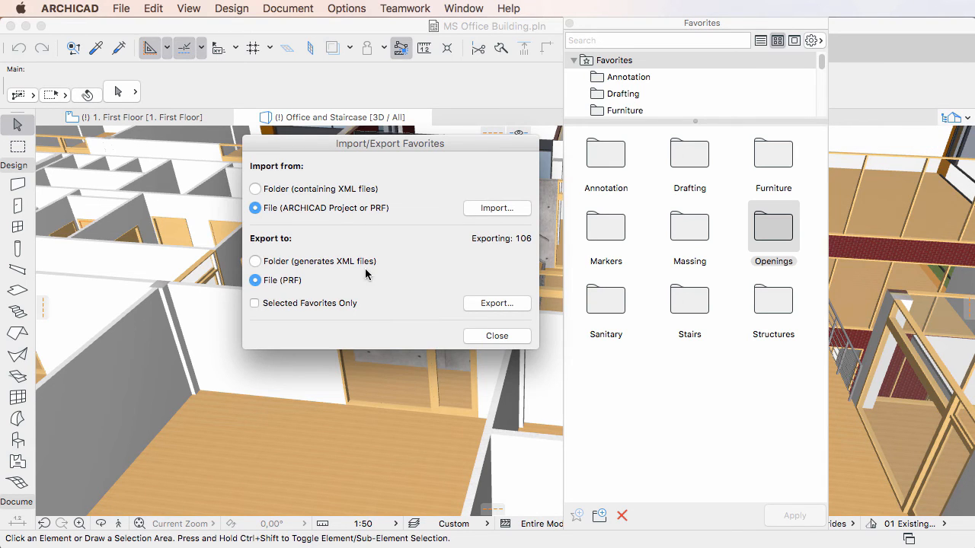
left_click(255, 261)
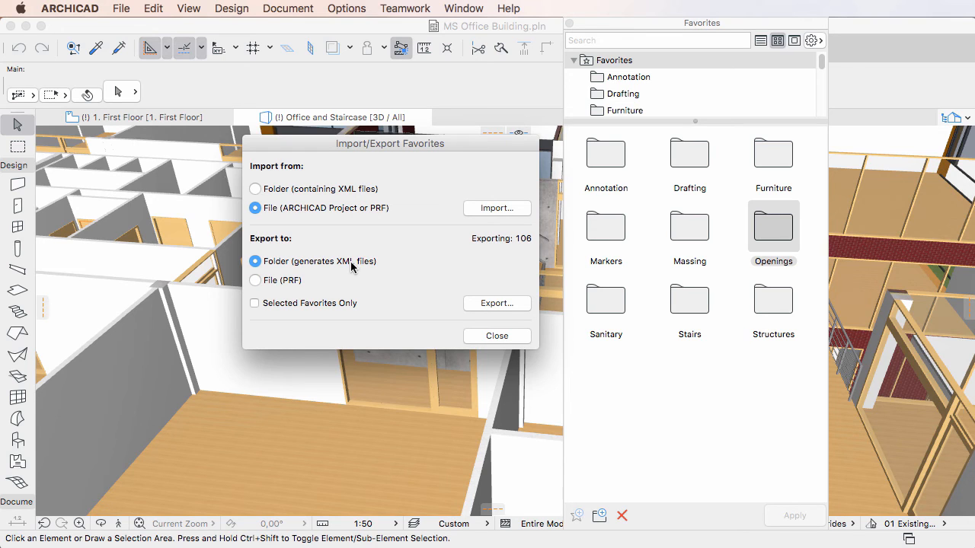
left_click(254, 303)
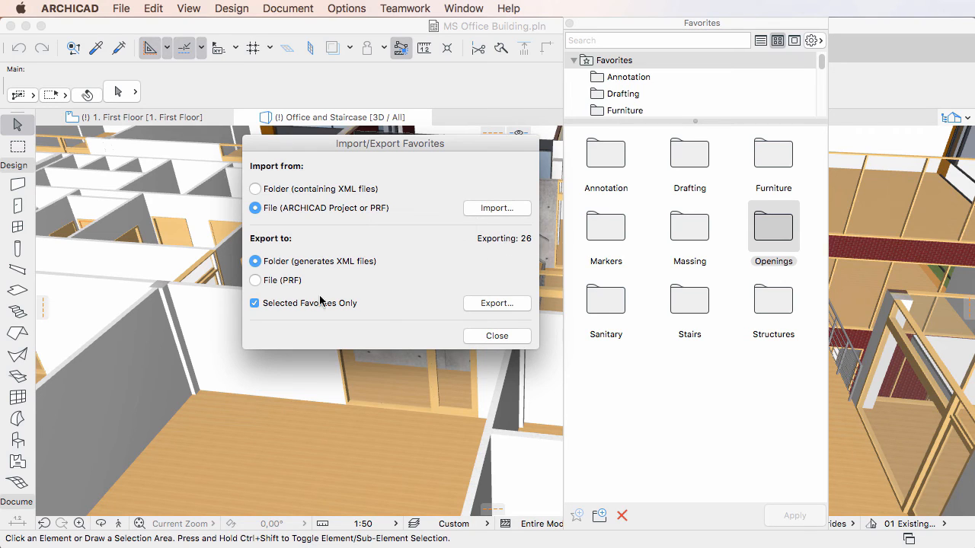
left_click(254, 303)
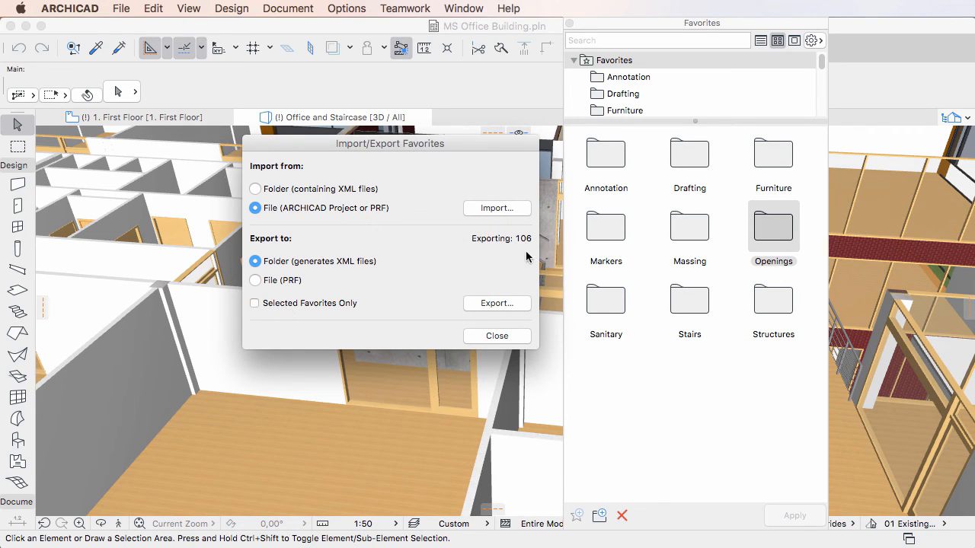
left_click(254, 303)
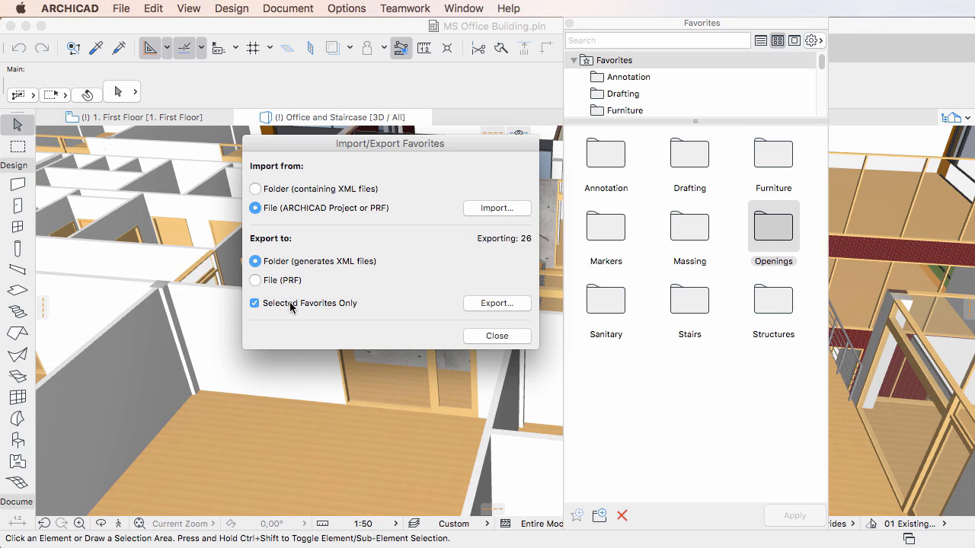
mouse_move(478, 254)
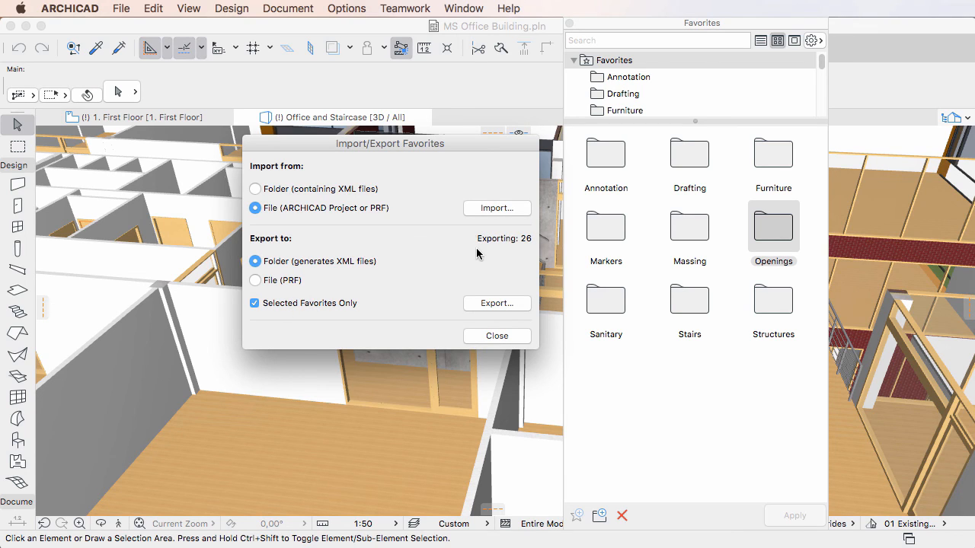
mouse_move(524, 309)
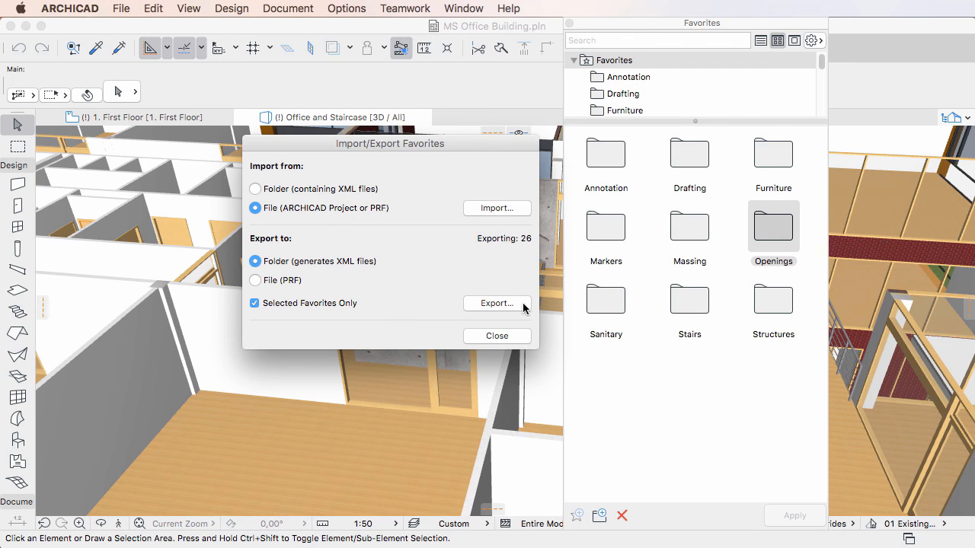
left_click(496, 303)
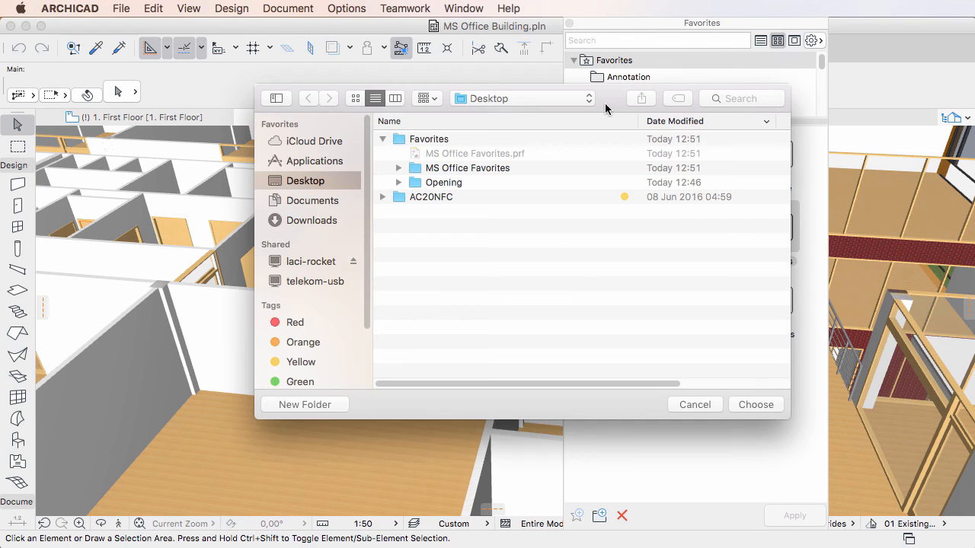
left_click(443, 182)
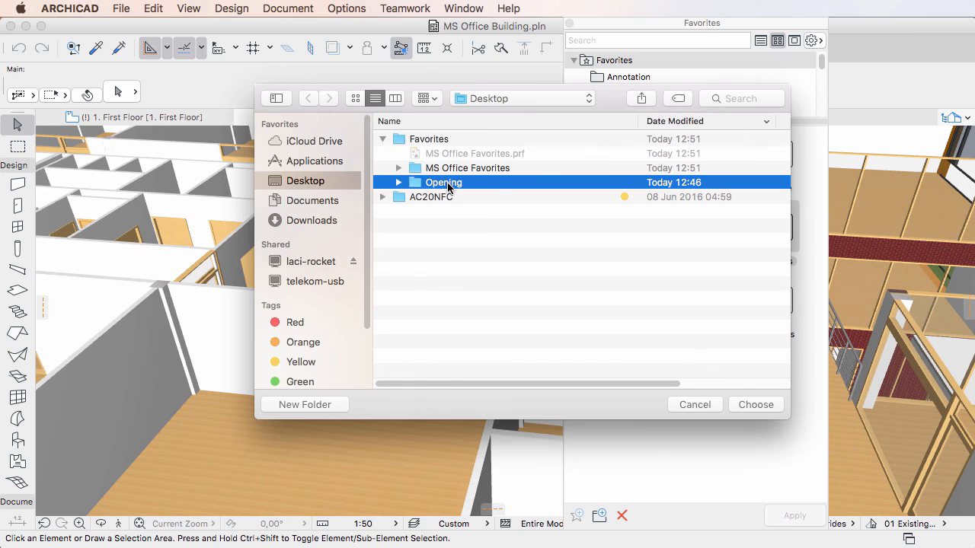